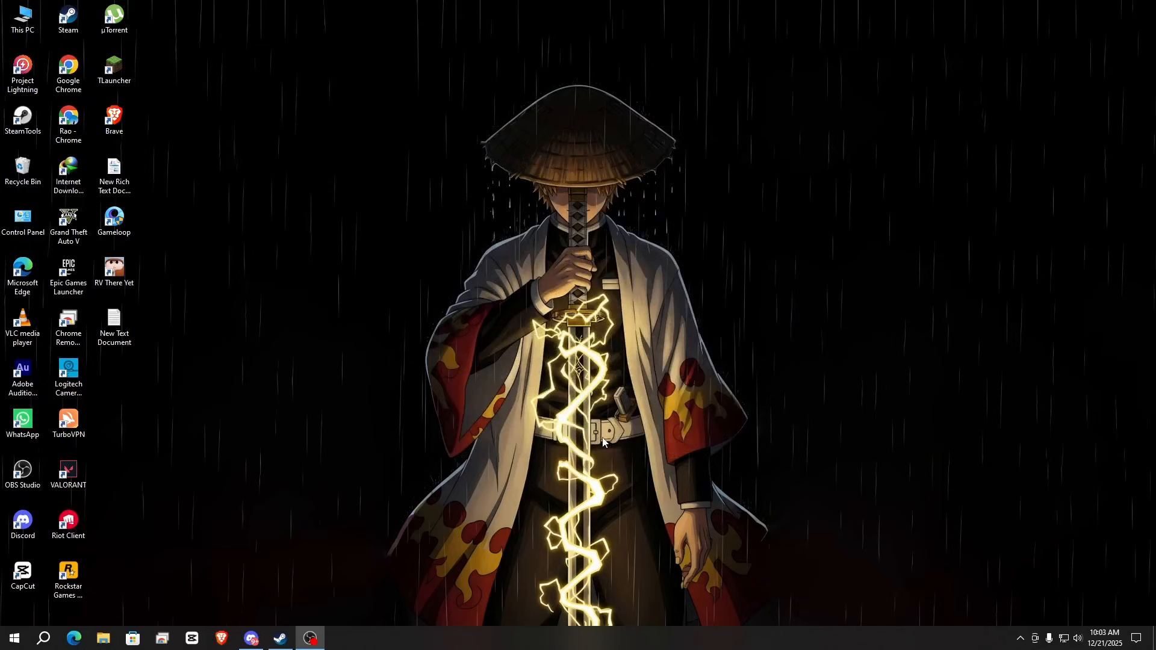
mouse_move(583, 298)
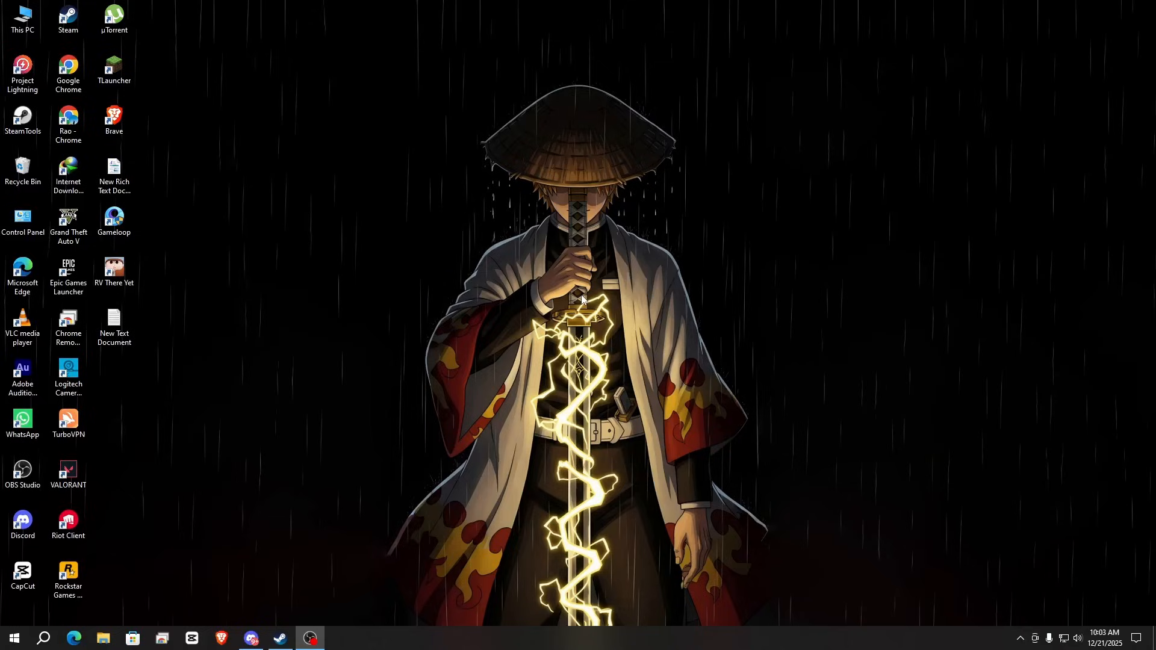
mouse_move(317, 469)
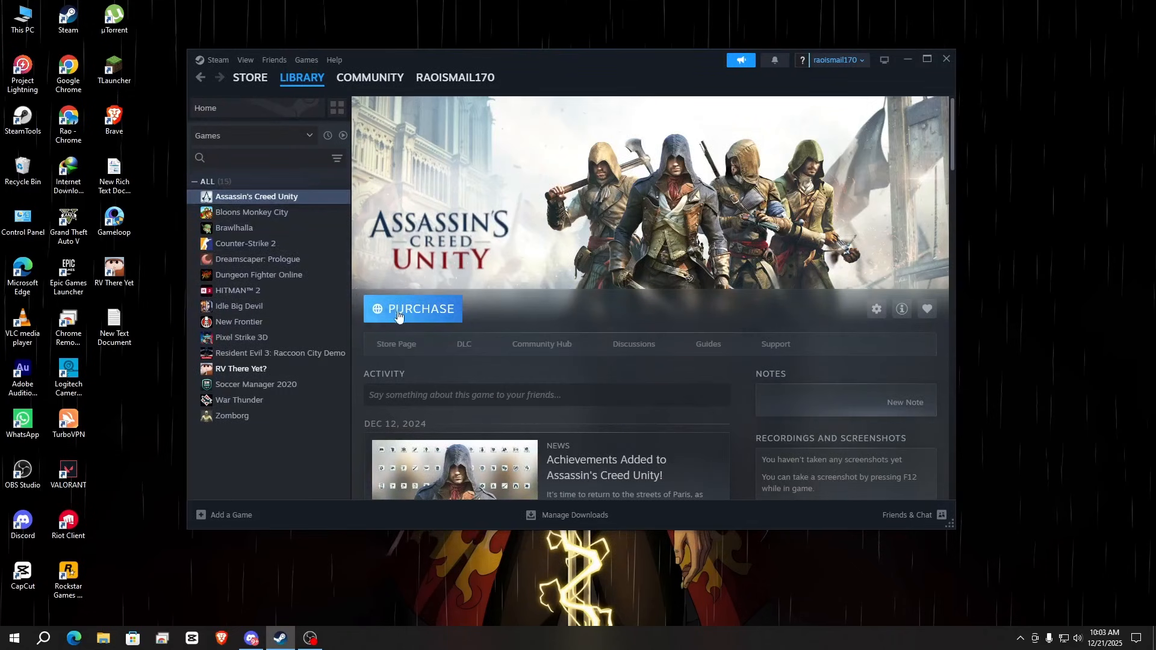
mouse_move(257, 275)
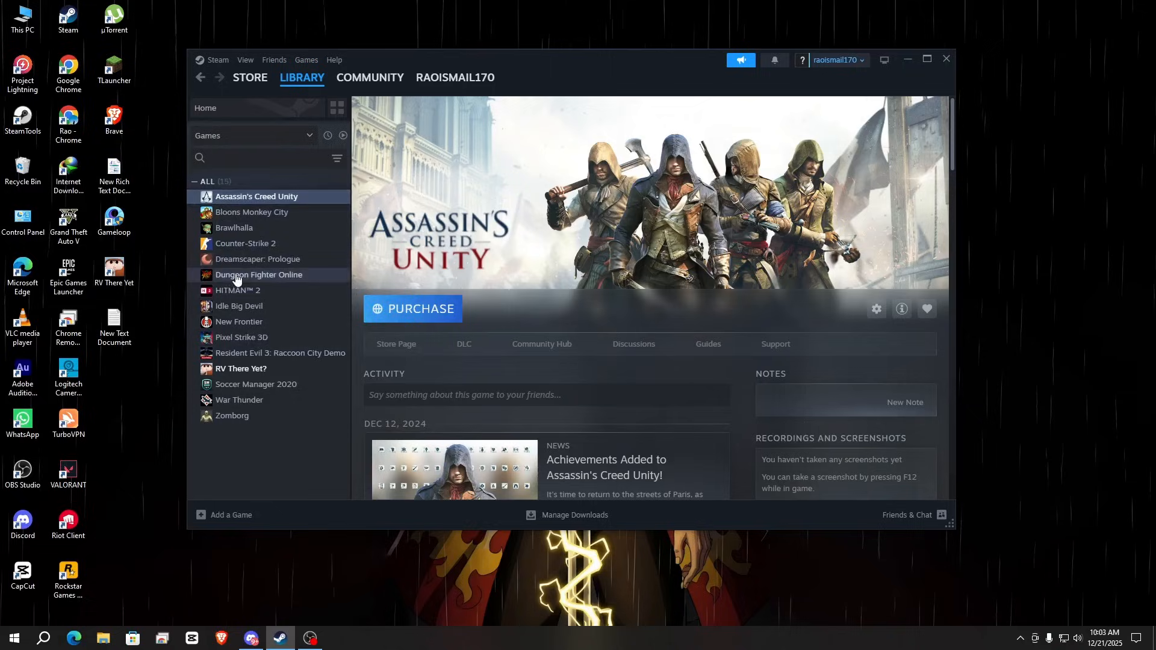
mouse_move(307, 324)
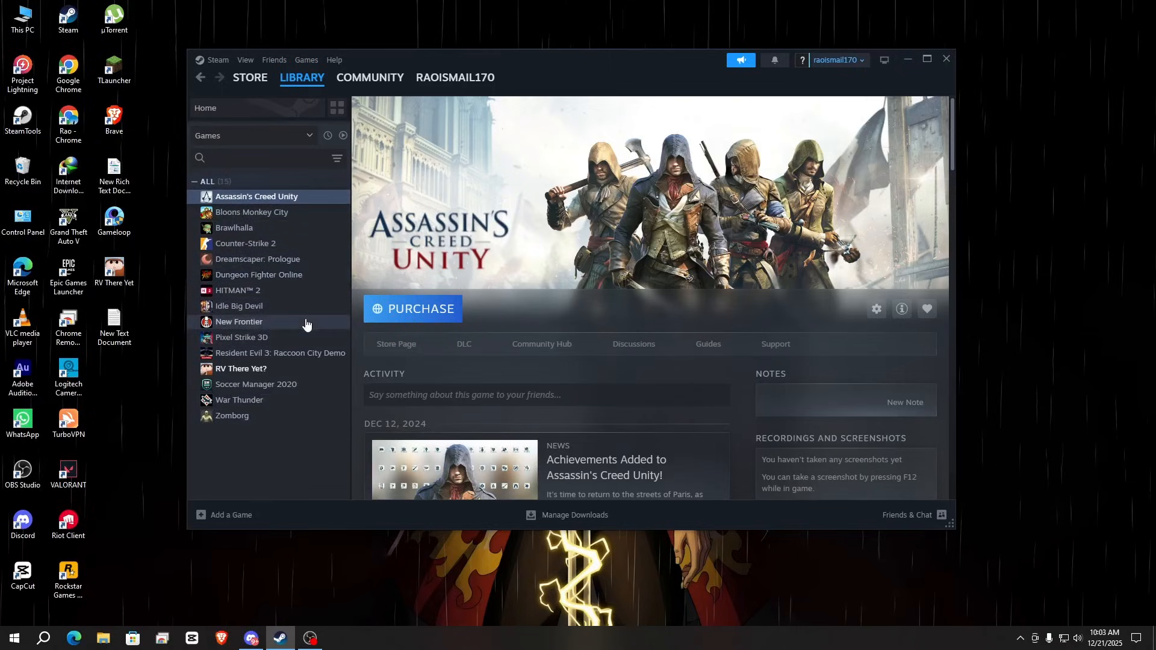
- View Assassin's Creed Unity in the Steam library, which offers only a Purchase button
click(258, 157)
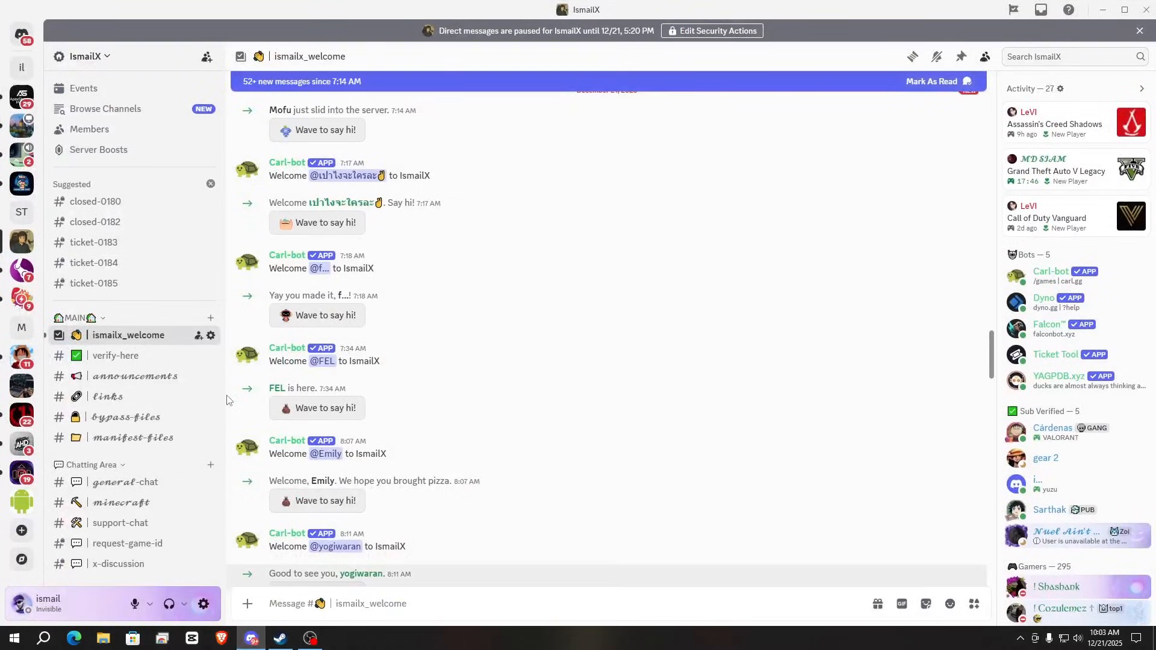
- Switch to the IsmailX server's #announcements channel holding the downgrade script
click(133, 376)
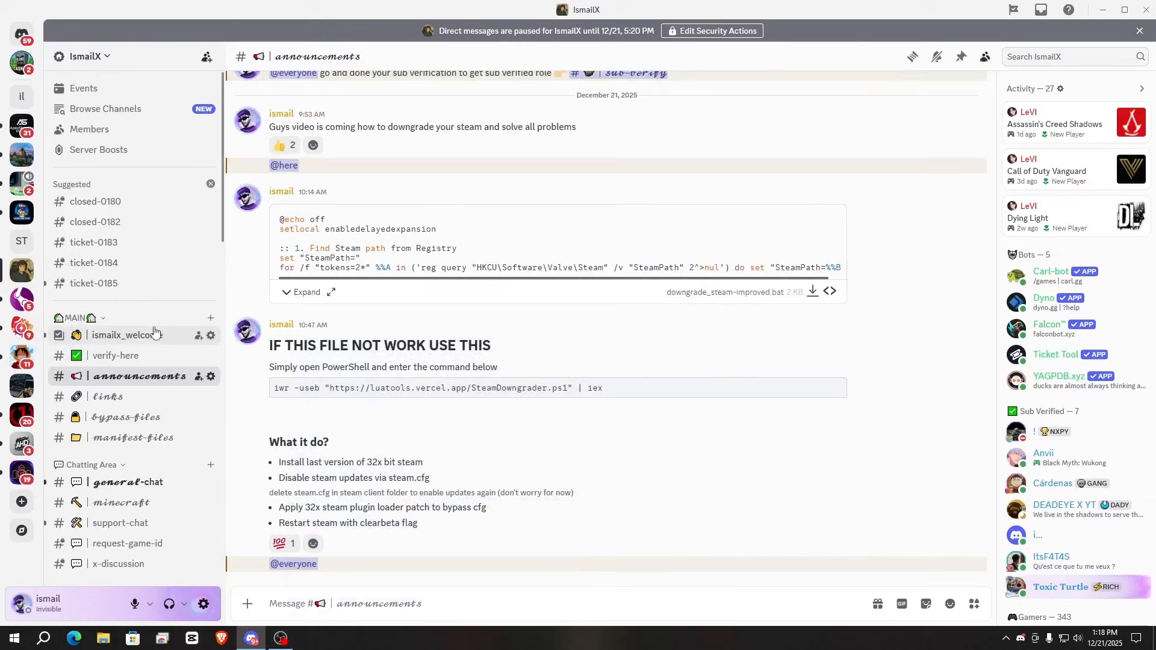
mouse_move(308, 432)
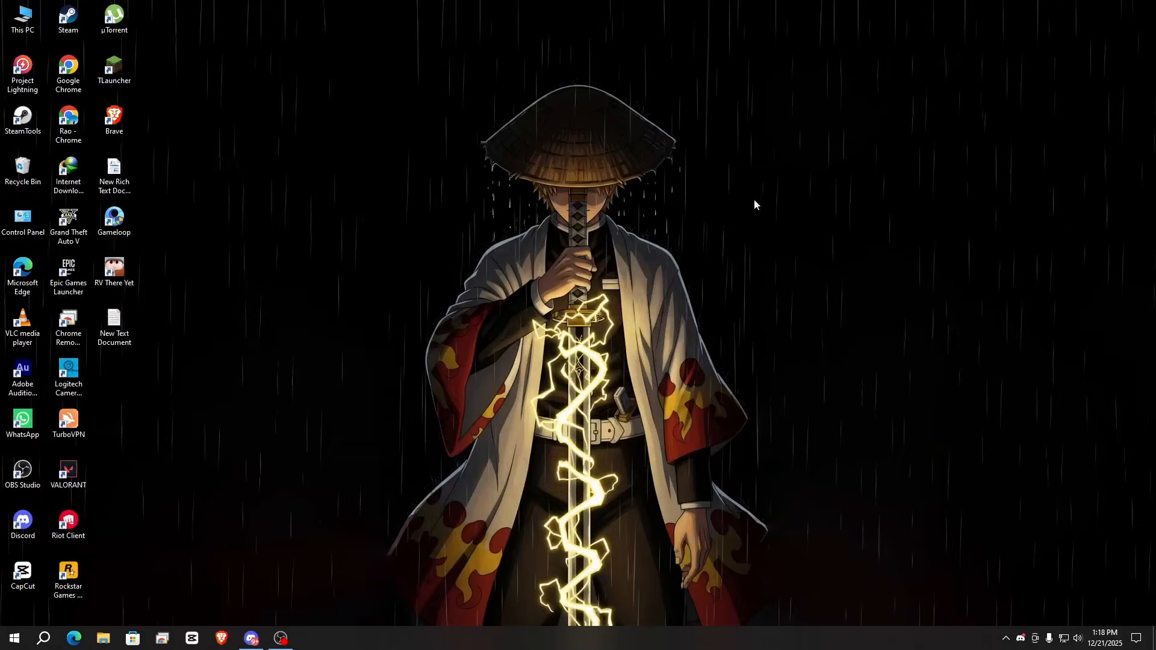
mouse_move(693, 280)
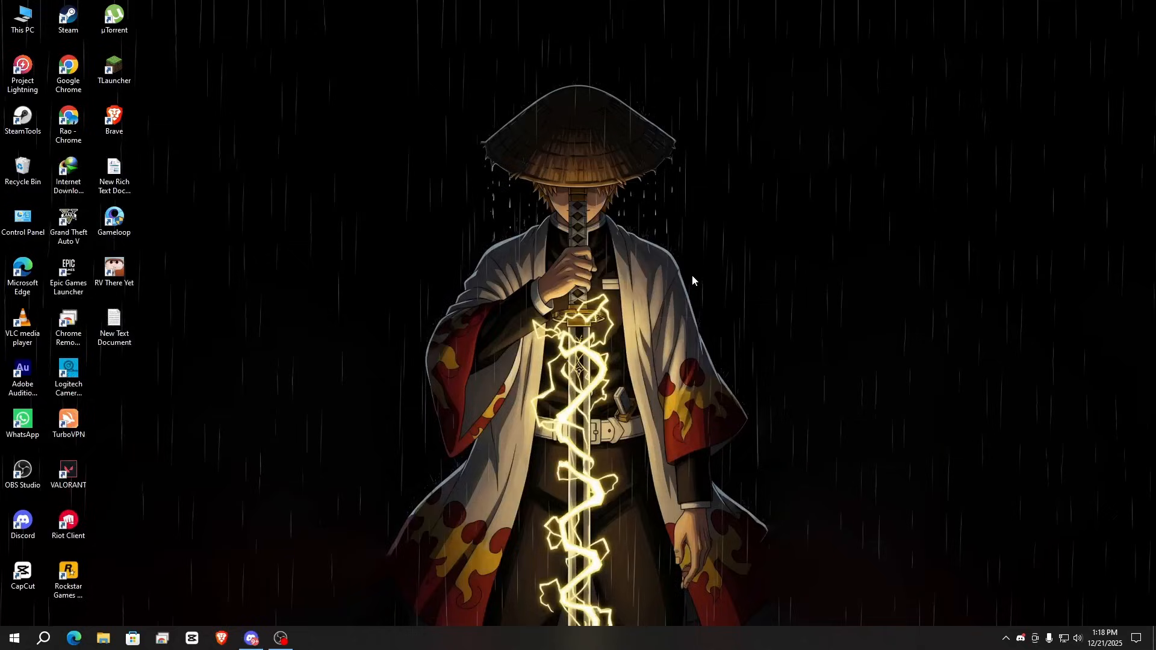
- Launch PowerShell from the Run dialog to execute the Steam downgrade command
key(Win+r)
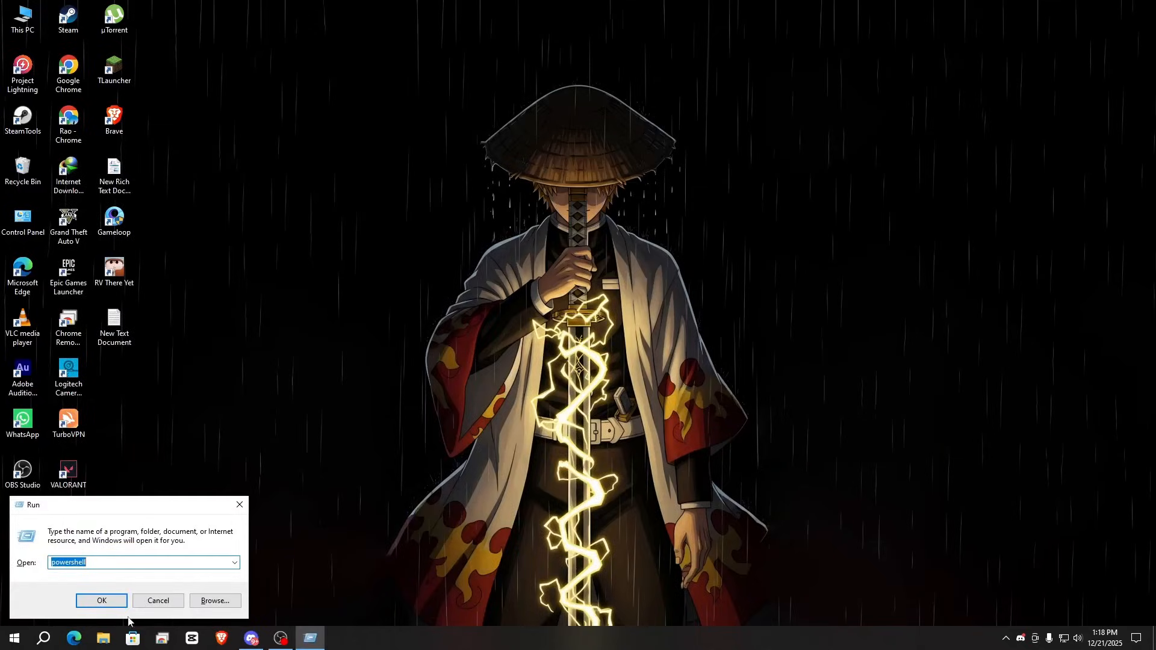
click(101, 600)
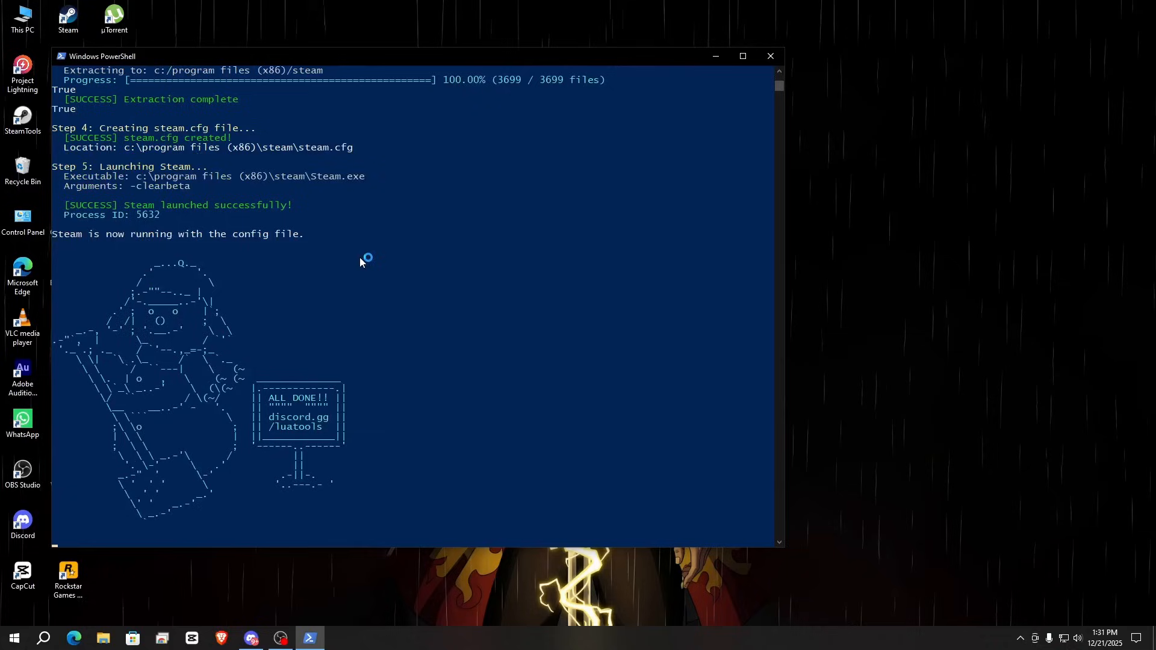
mouse_move(360, 263)
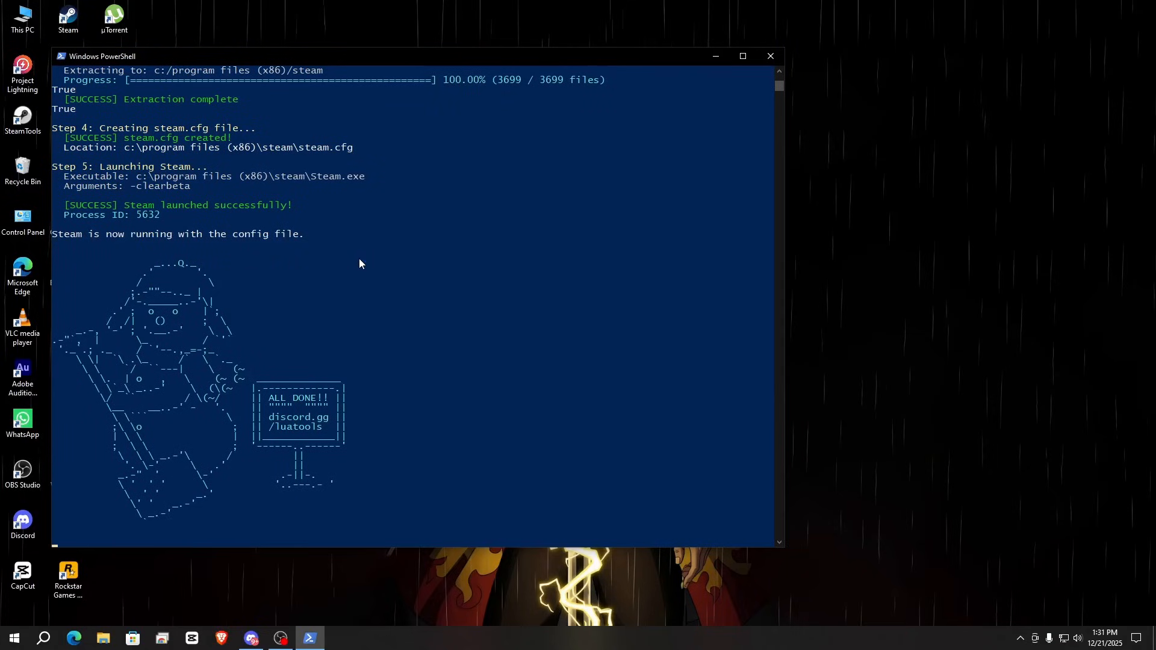
mouse_move(239, 456)
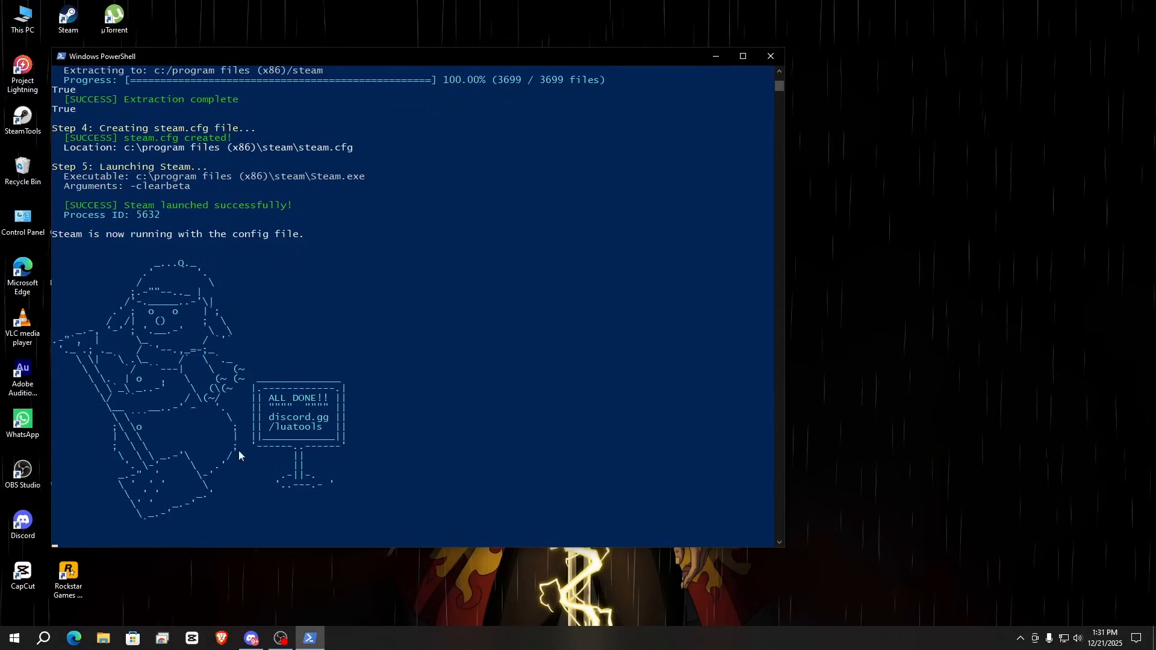
mouse_move(323, 417)
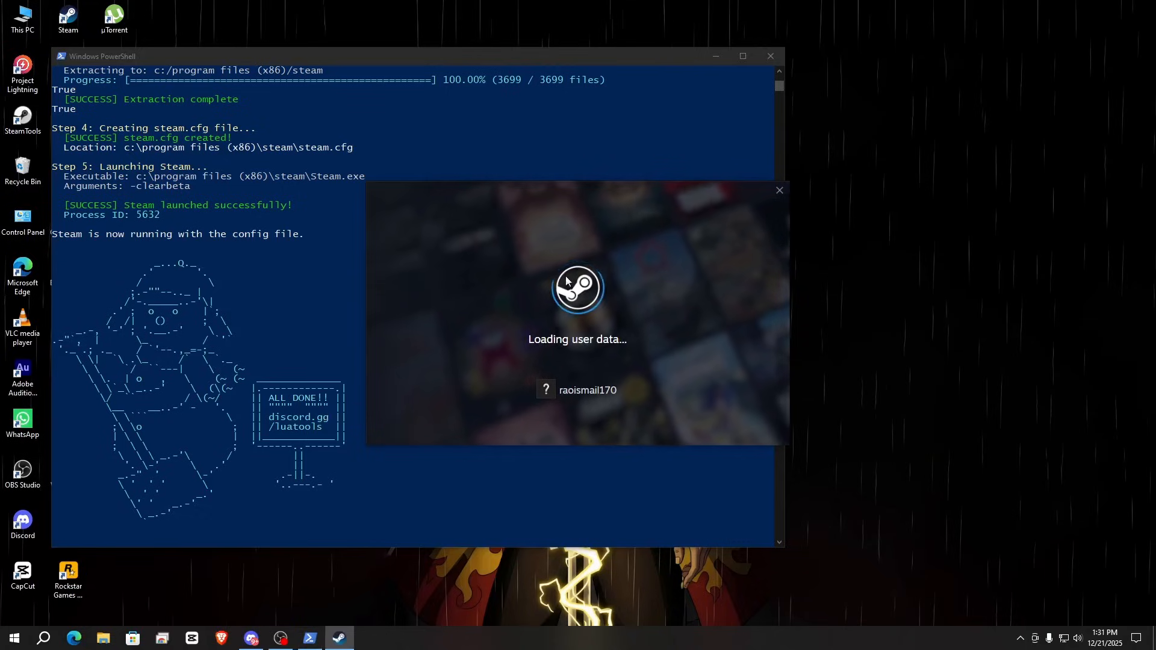
- Return to the relaunched Steam library and view Assassin's Creed Unity, now installable
click(779, 190)
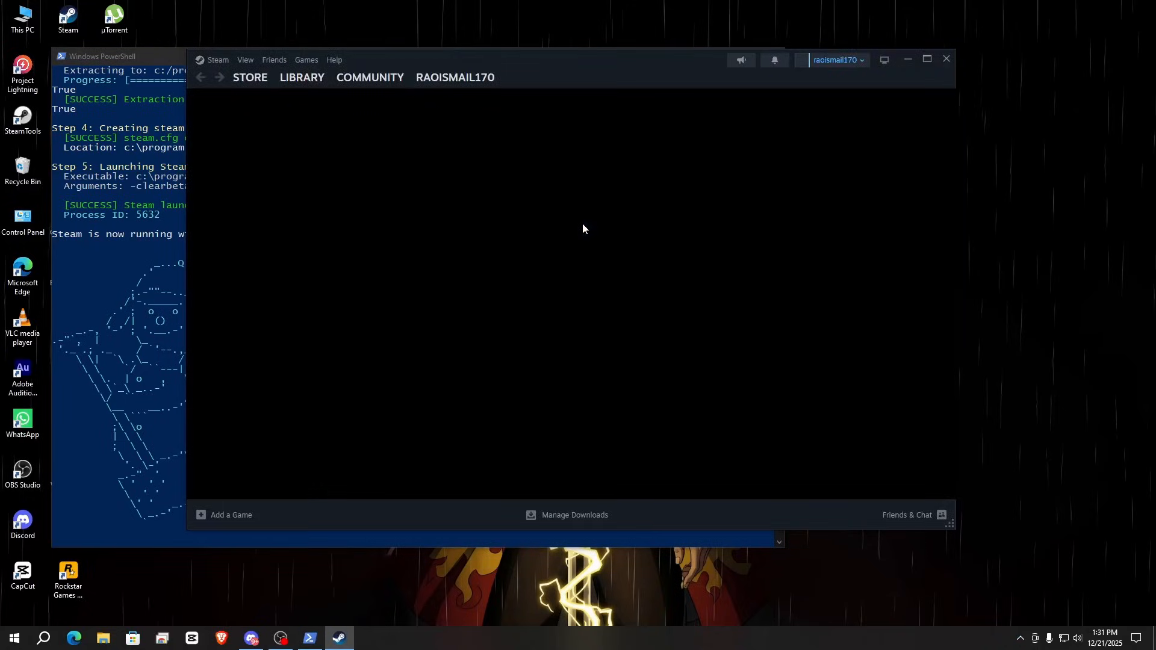
mouse_move(301, 77)
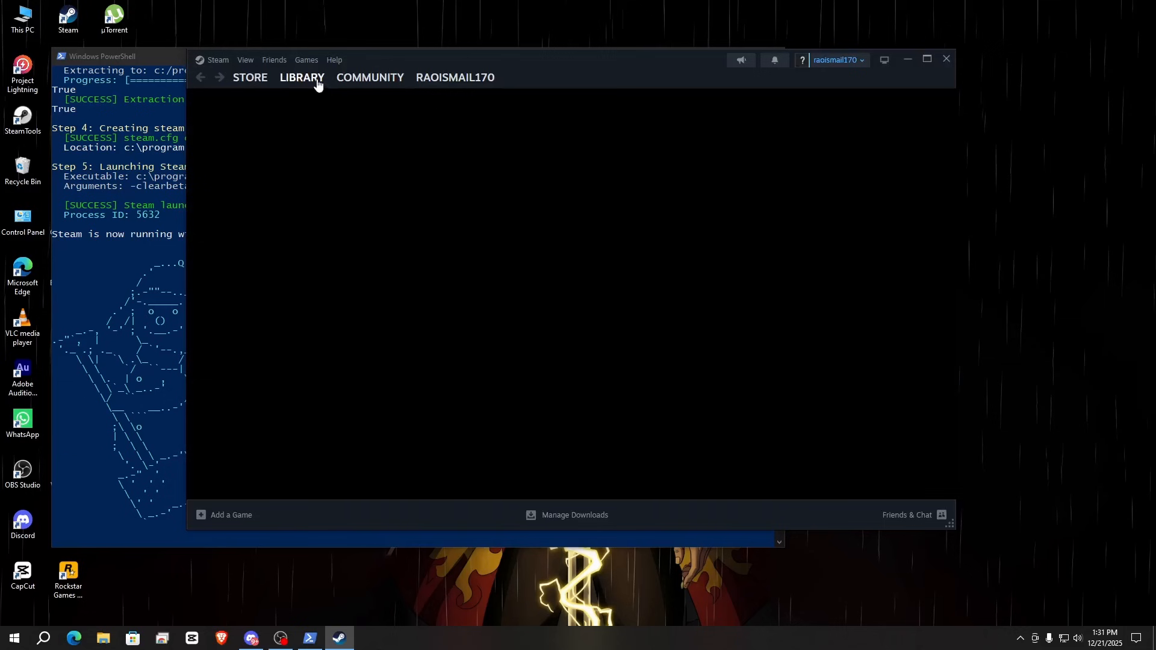
click(301, 77)
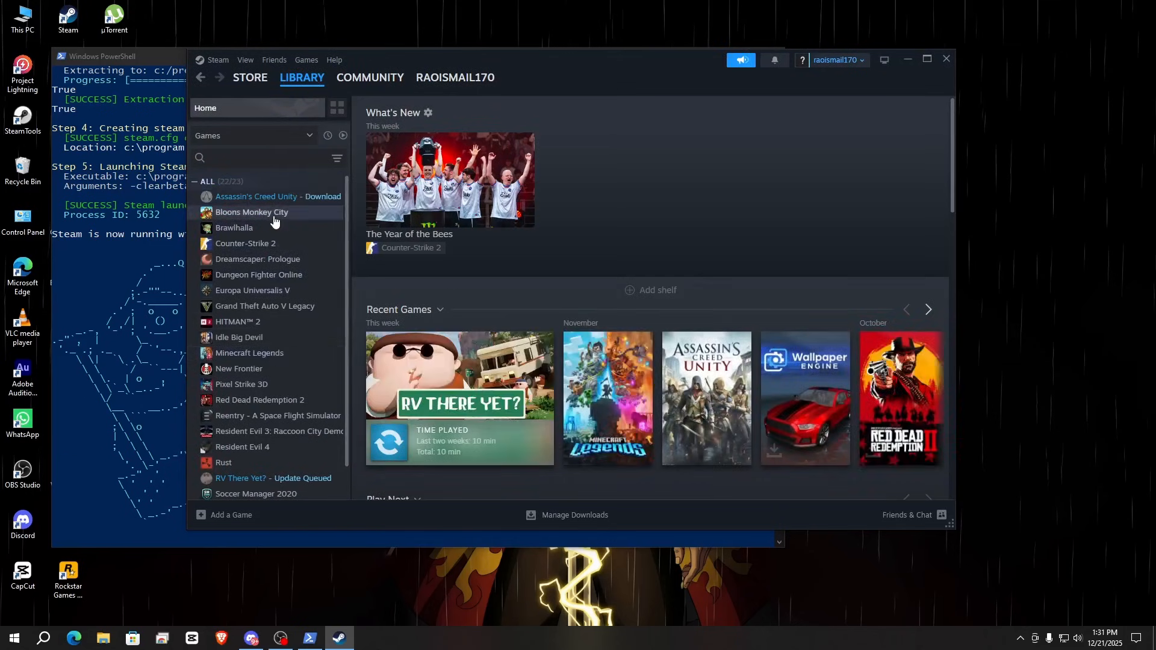
click(278, 197)
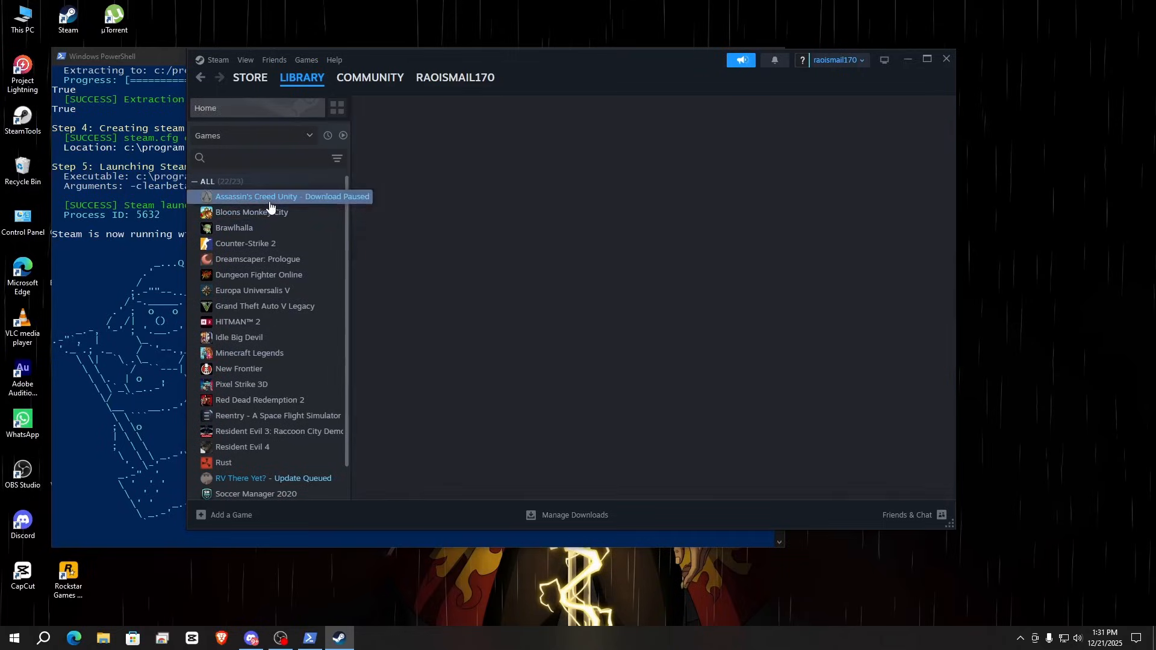
click(278, 196)
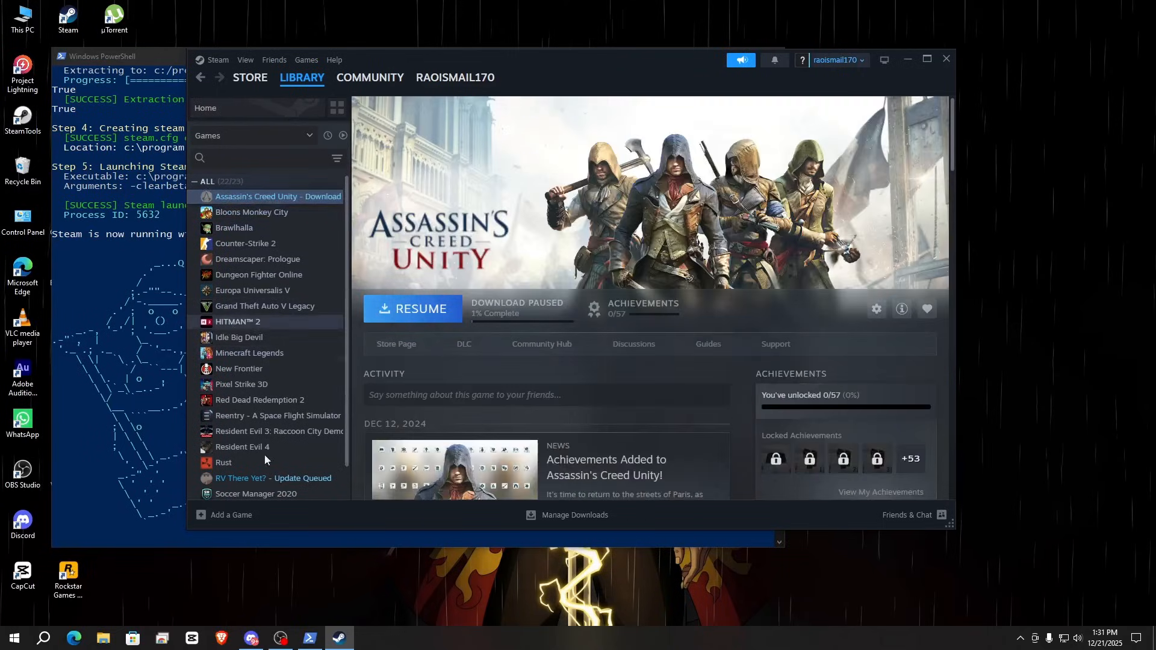
- Browse RV There Yet?, Europa Universalis V and Grand Theft Auto V Legacy pages
click(273, 478)
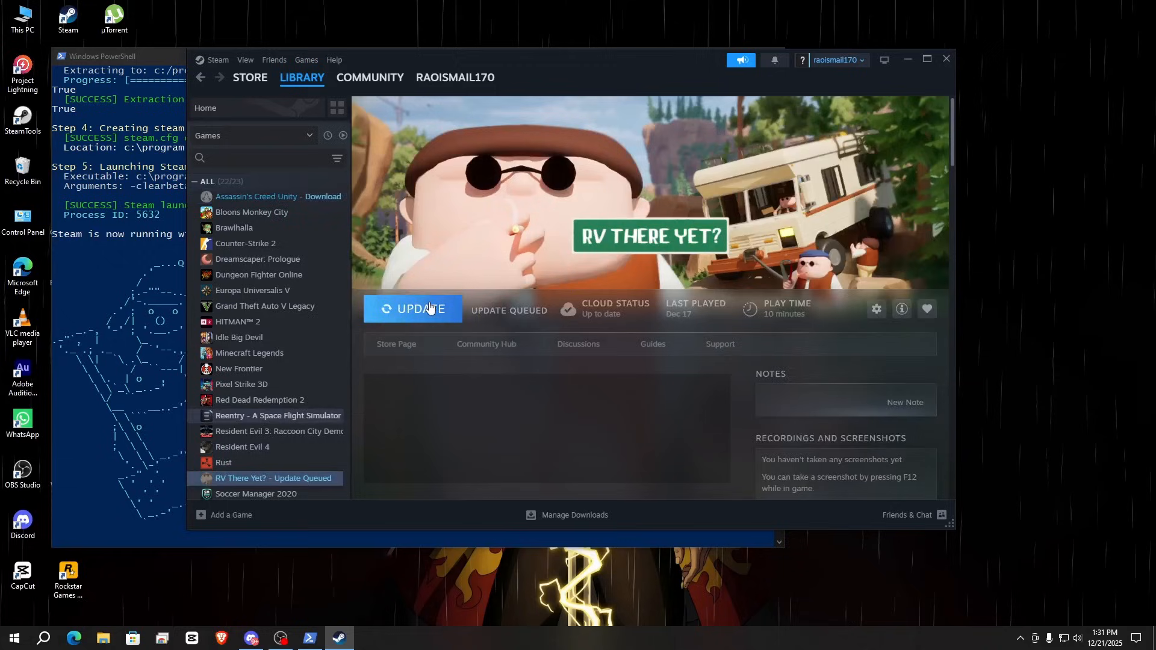
click(263, 305)
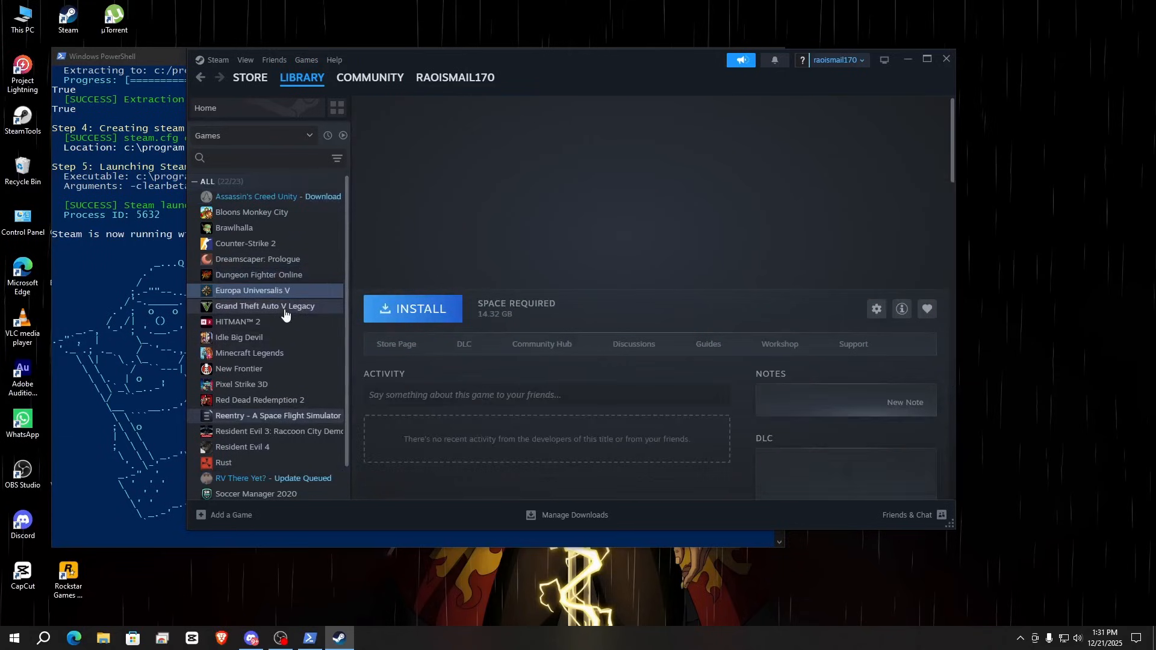
click(264, 306)
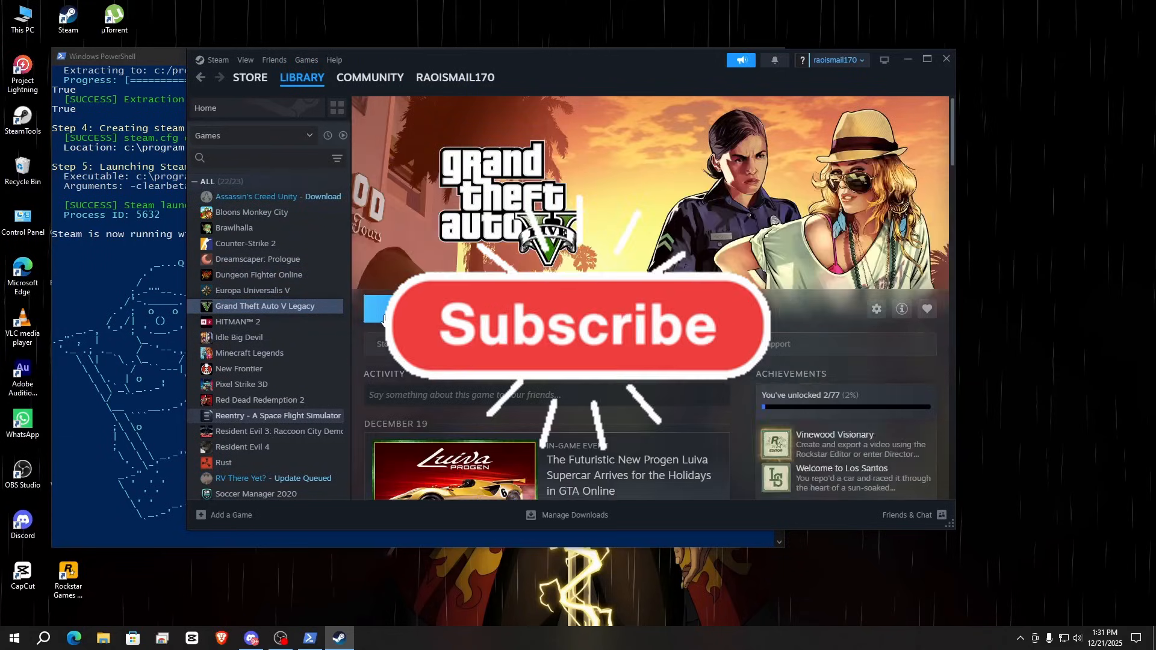